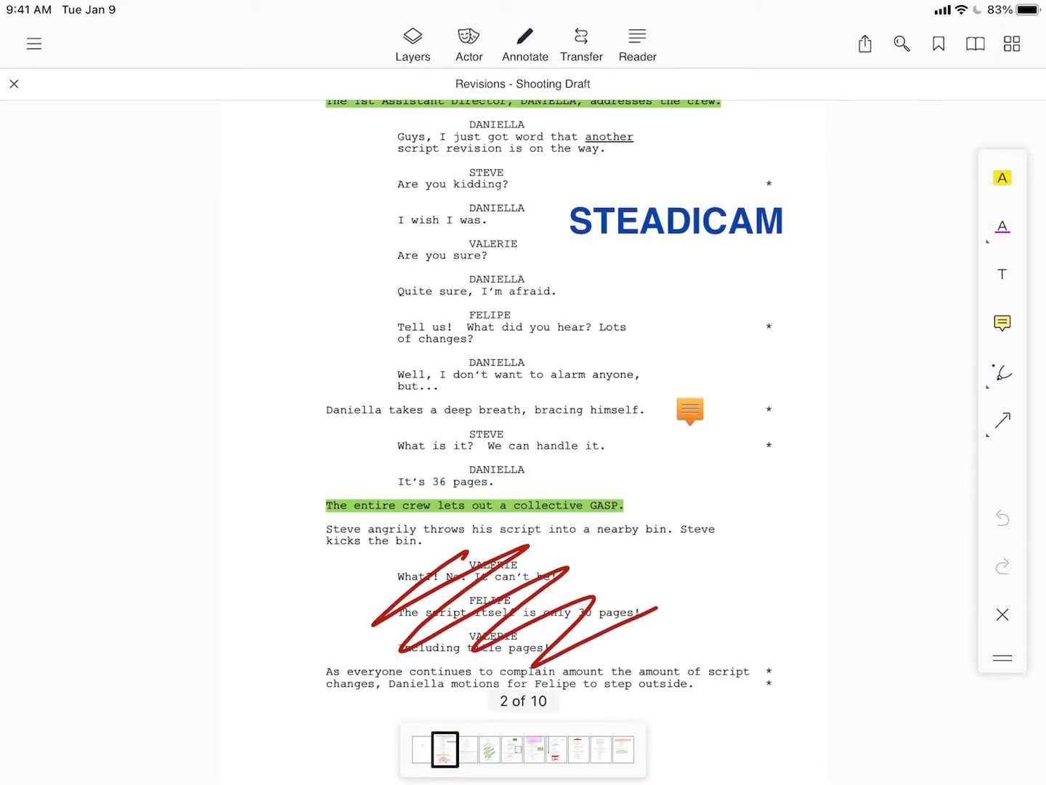
left_click(413, 38)
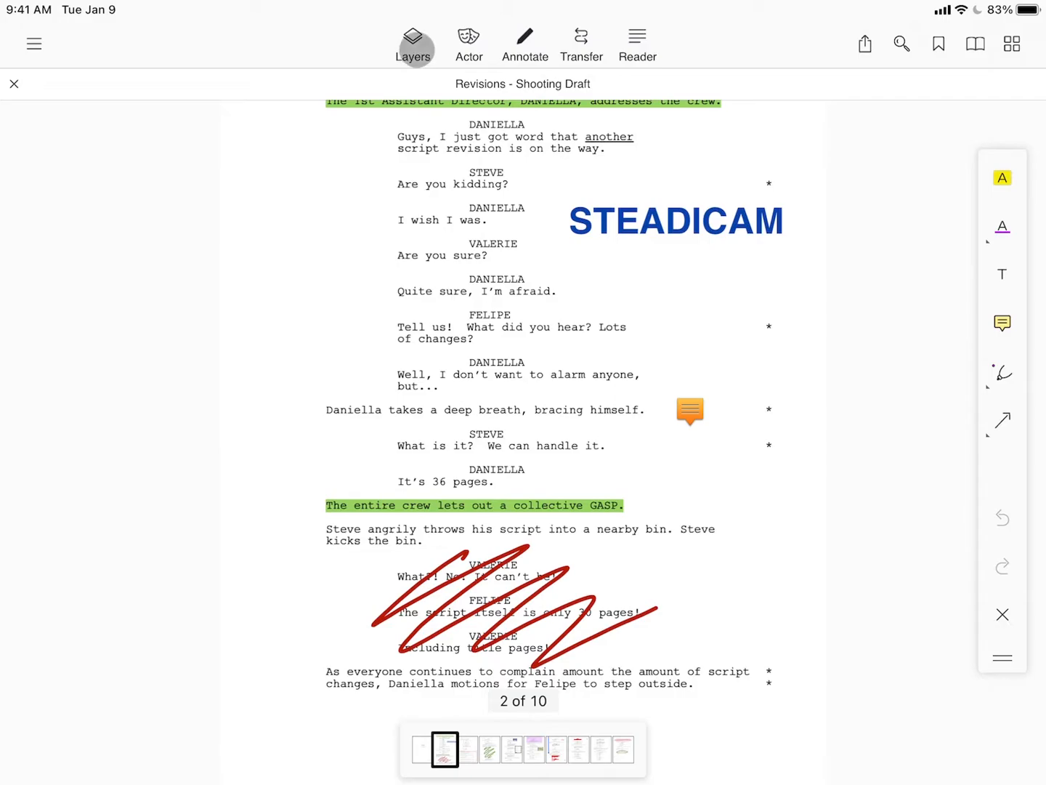
left_click(414, 43)
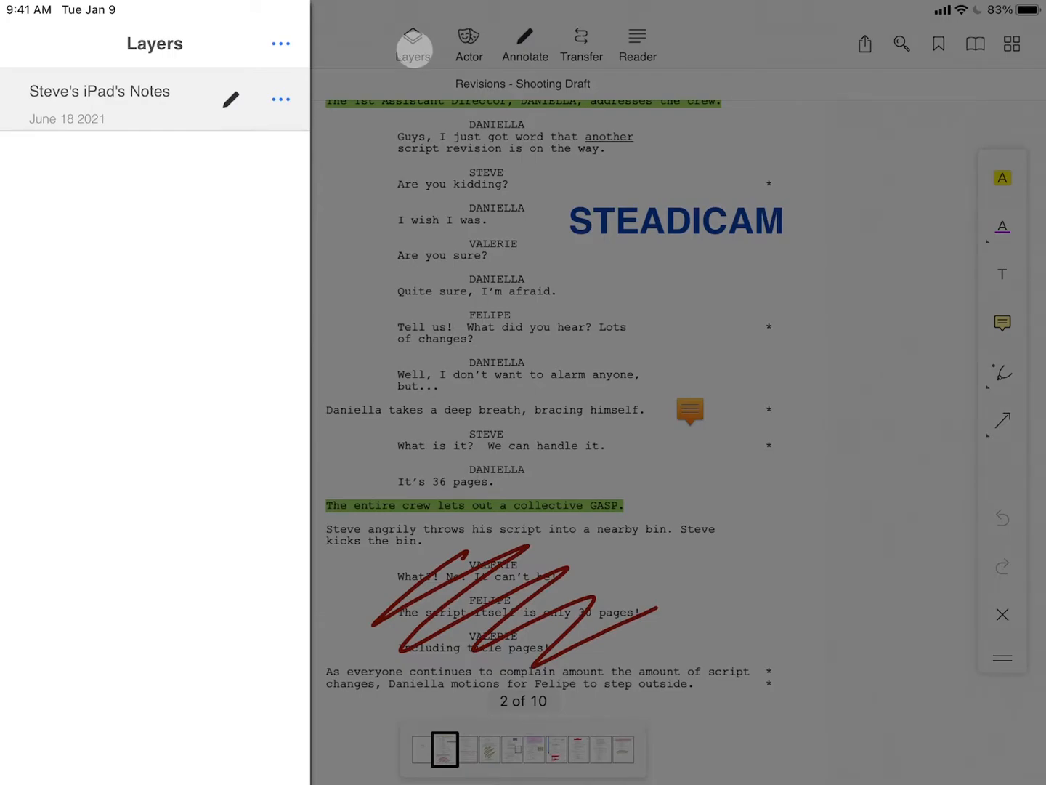
- Create a new annotation layer named 'Directing Notes' from the layers menu and save it
left_click(280, 44)
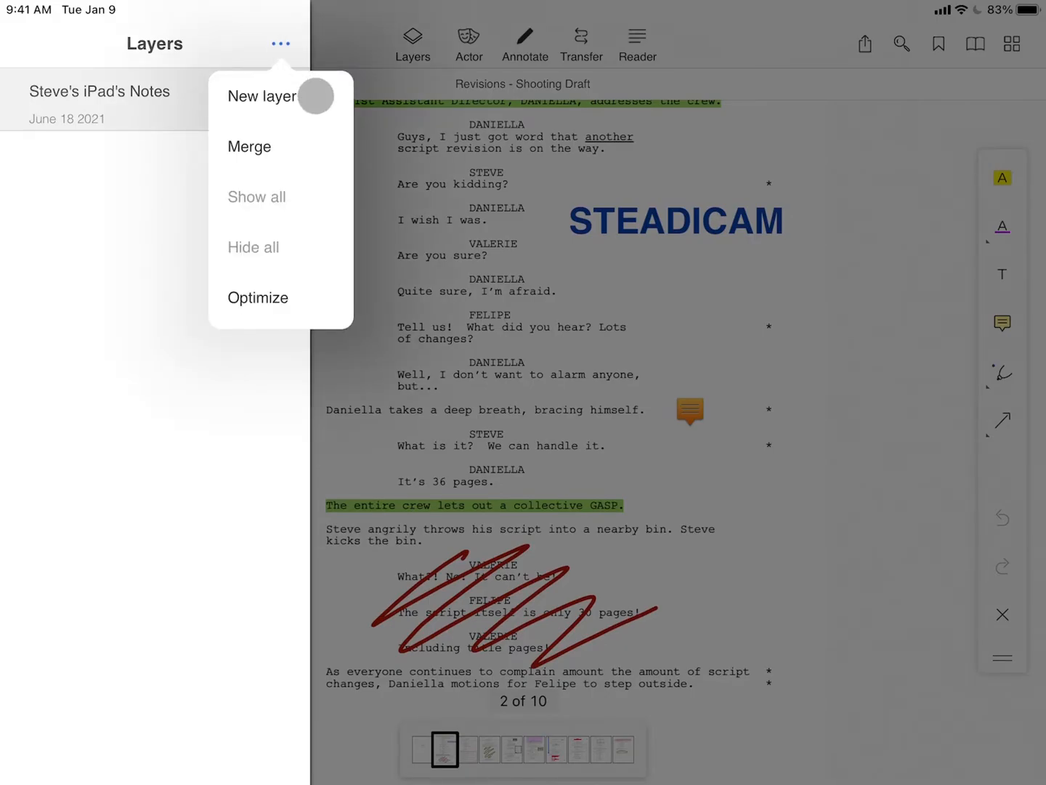
left_click(262, 95)
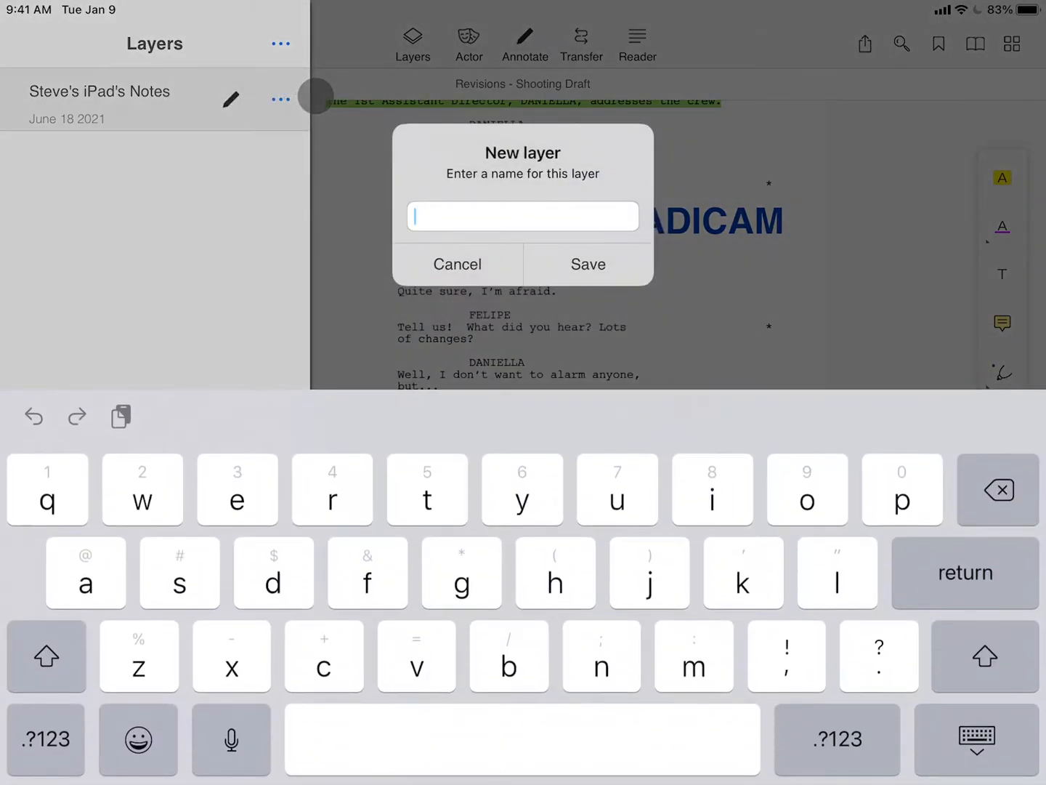
type("Direc")
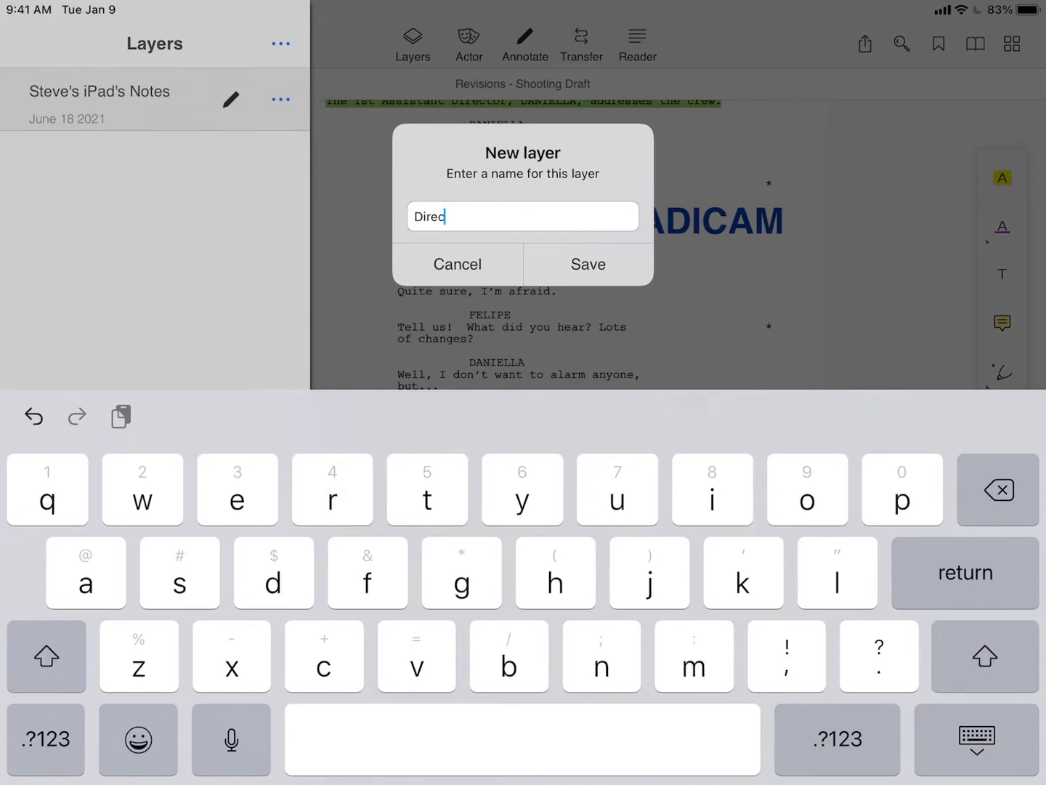
type("ting Notes")
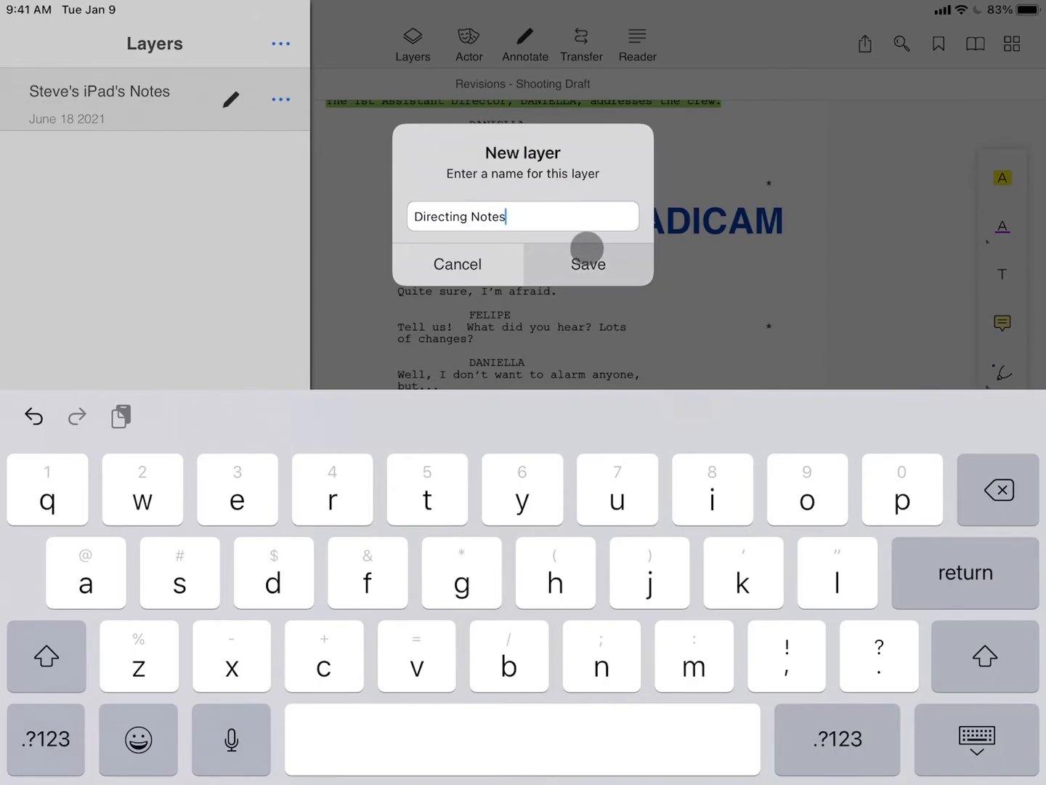
left_click(587, 265)
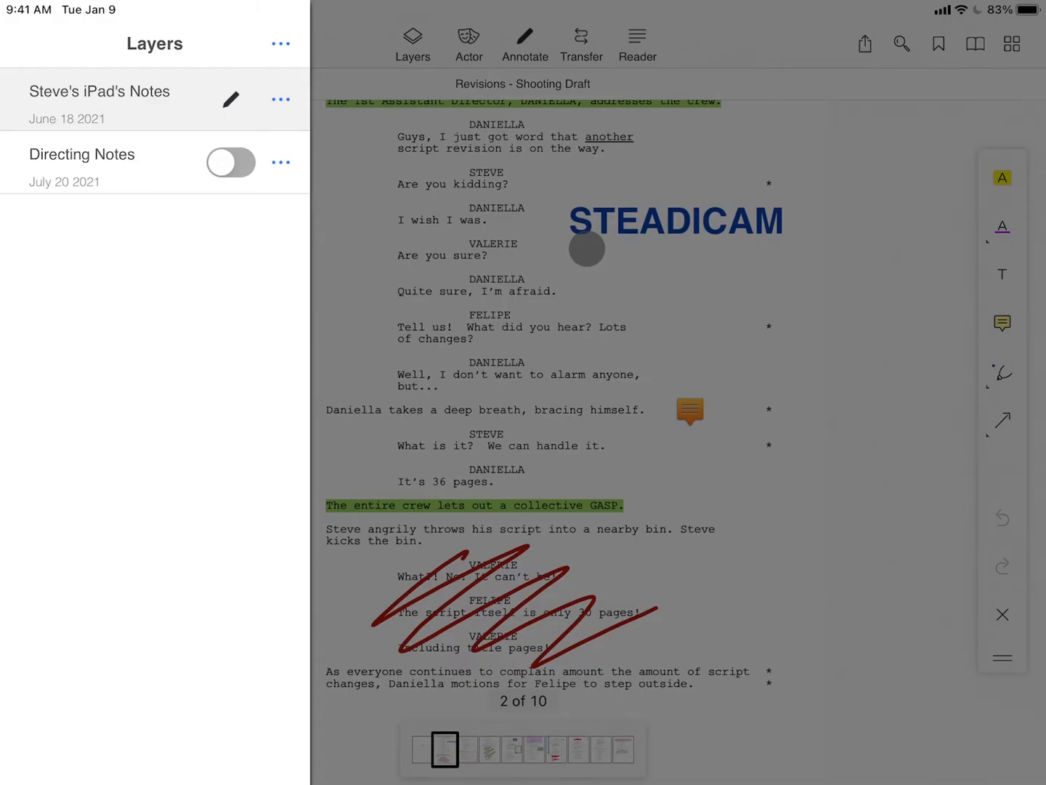
left_click(231, 163)
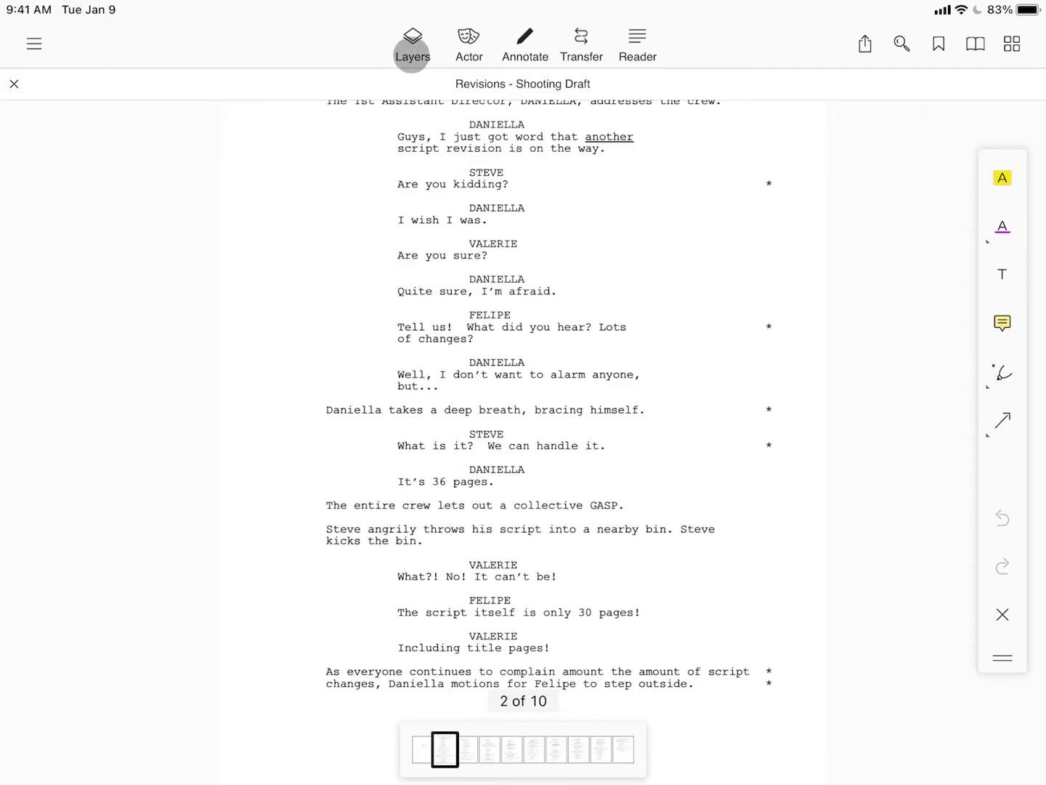
left_click(411, 44)
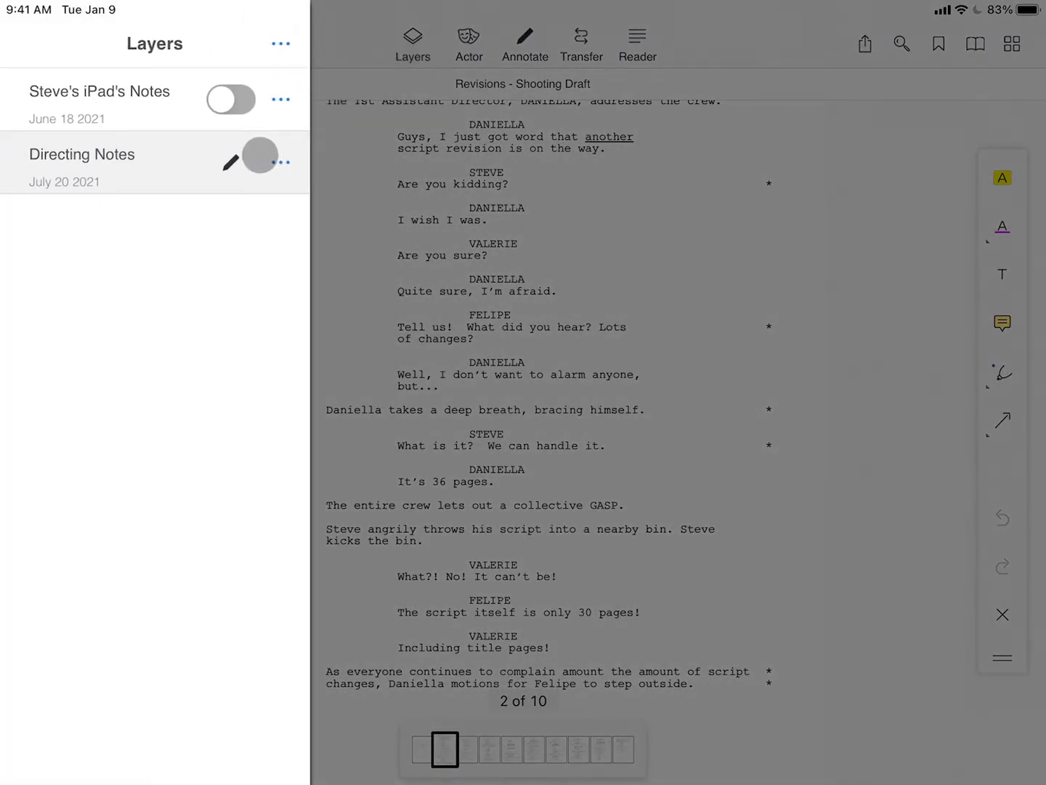
left_click(230, 99)
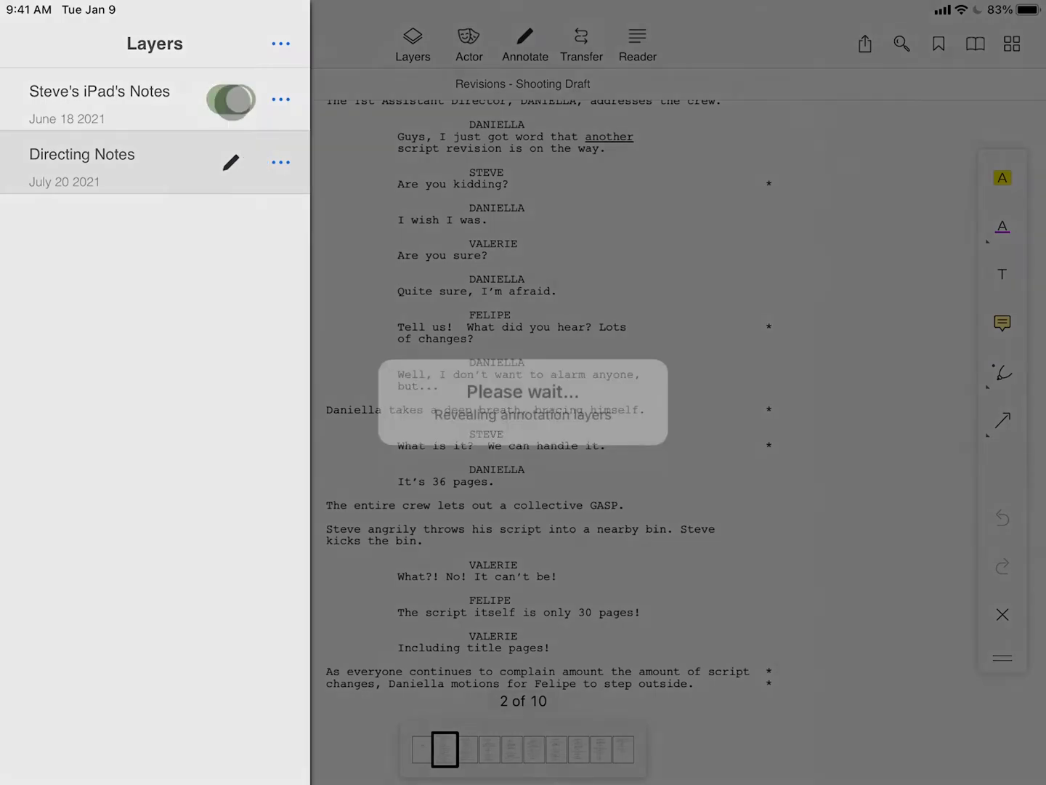
left_click(229, 98)
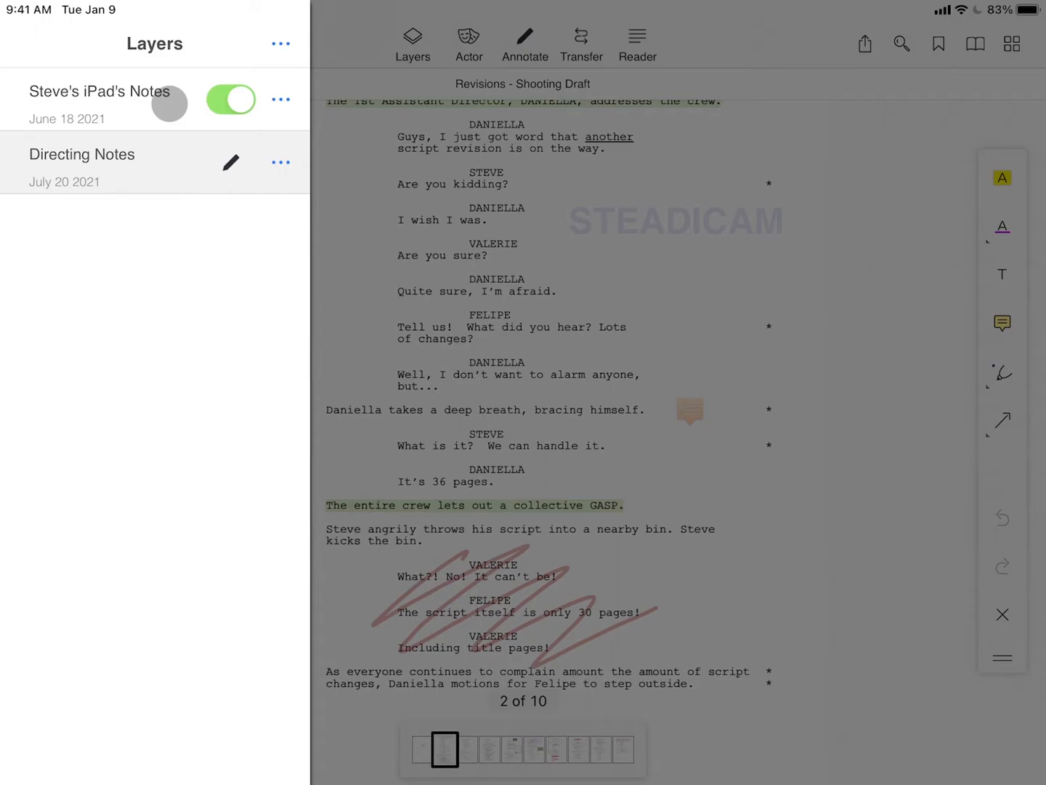
- Copy the STEADICAM note from the page and paste it into the Directing Notes layer
left_click(229, 98)
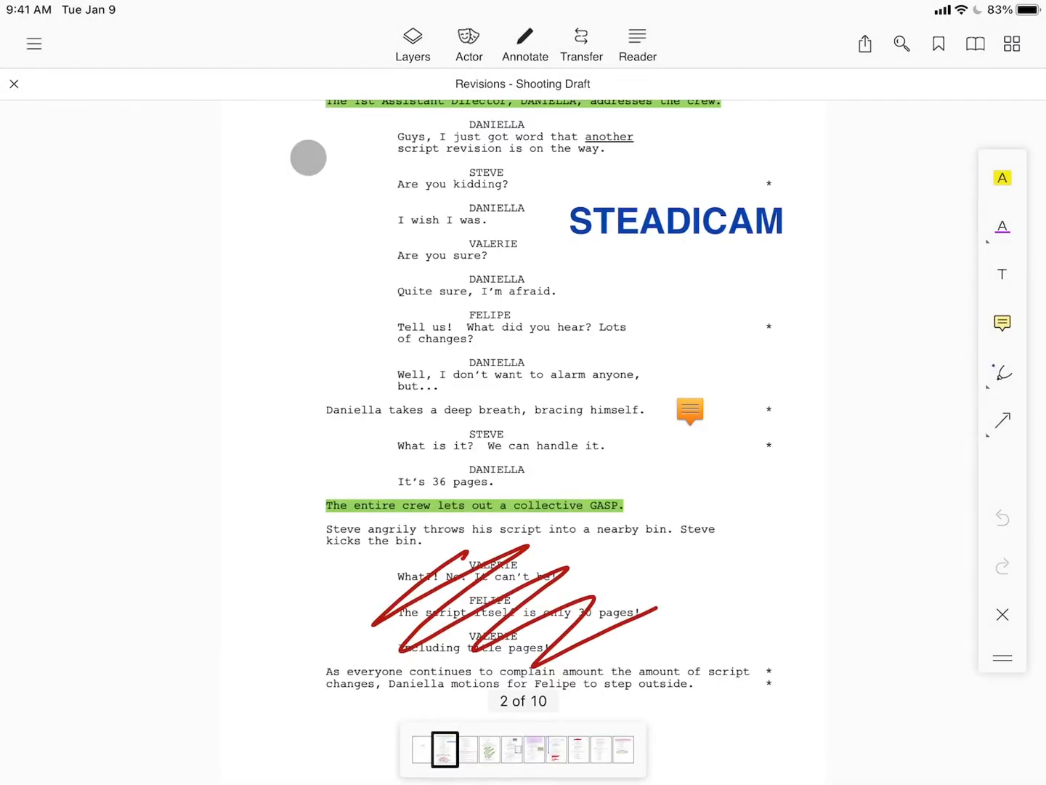
left_click(674, 221)
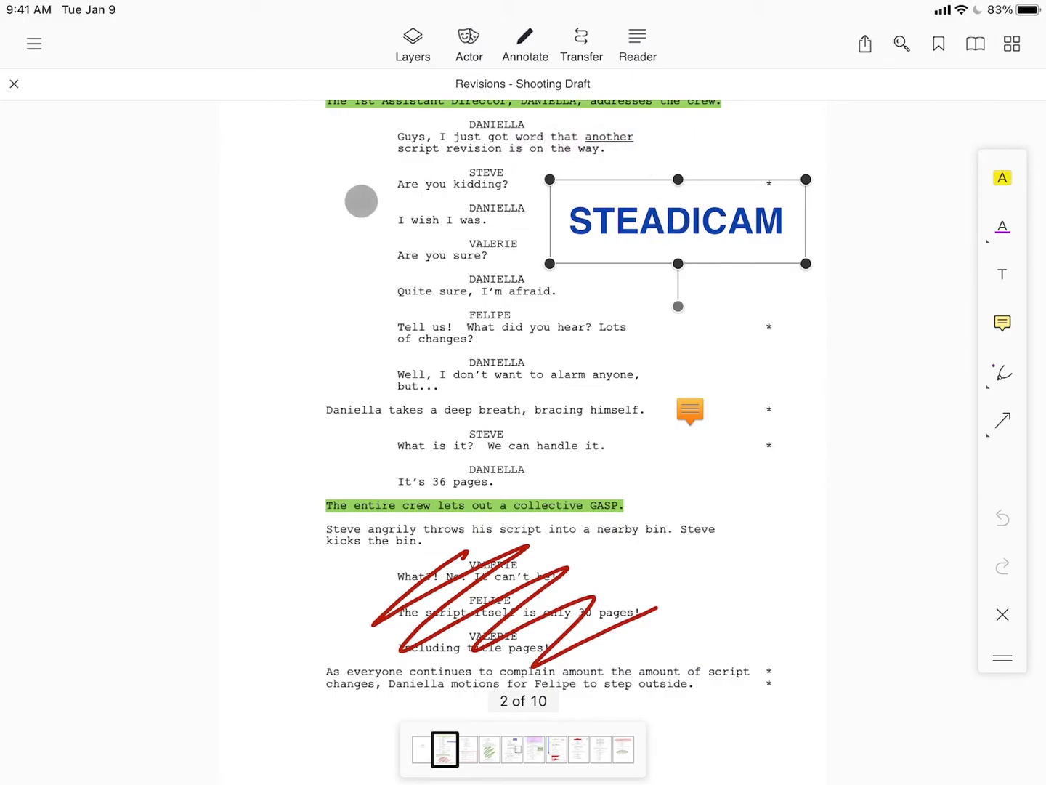
left_click(412, 44)
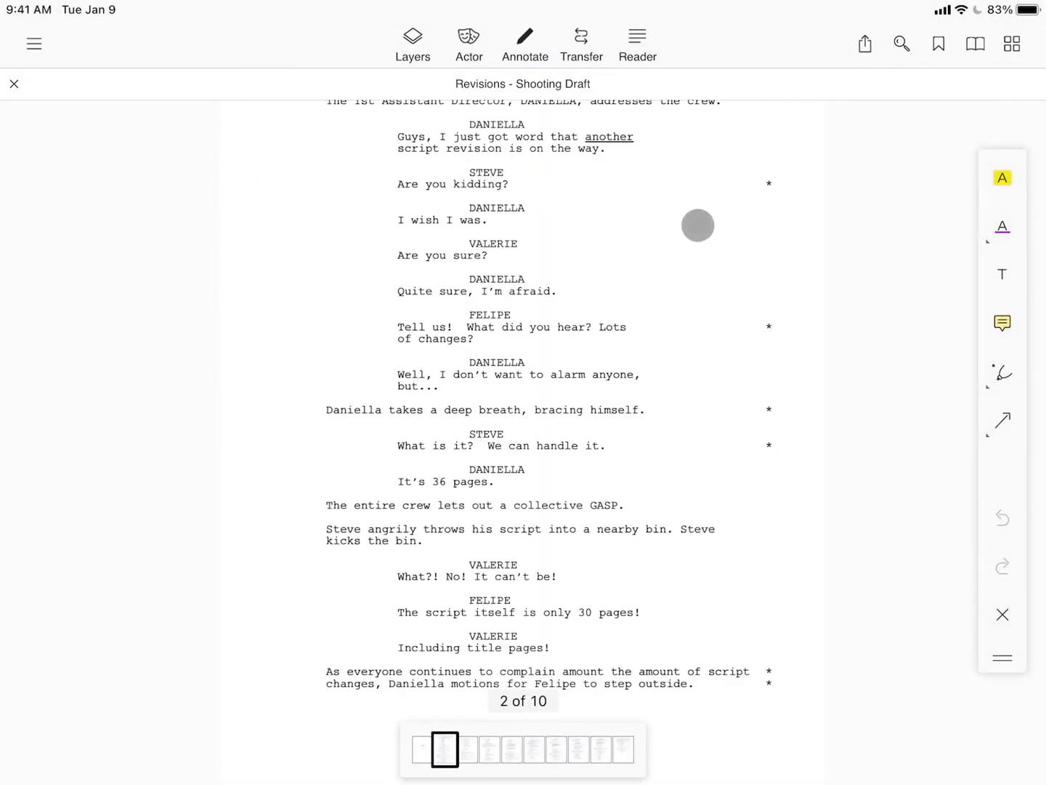
left_click(697, 225)
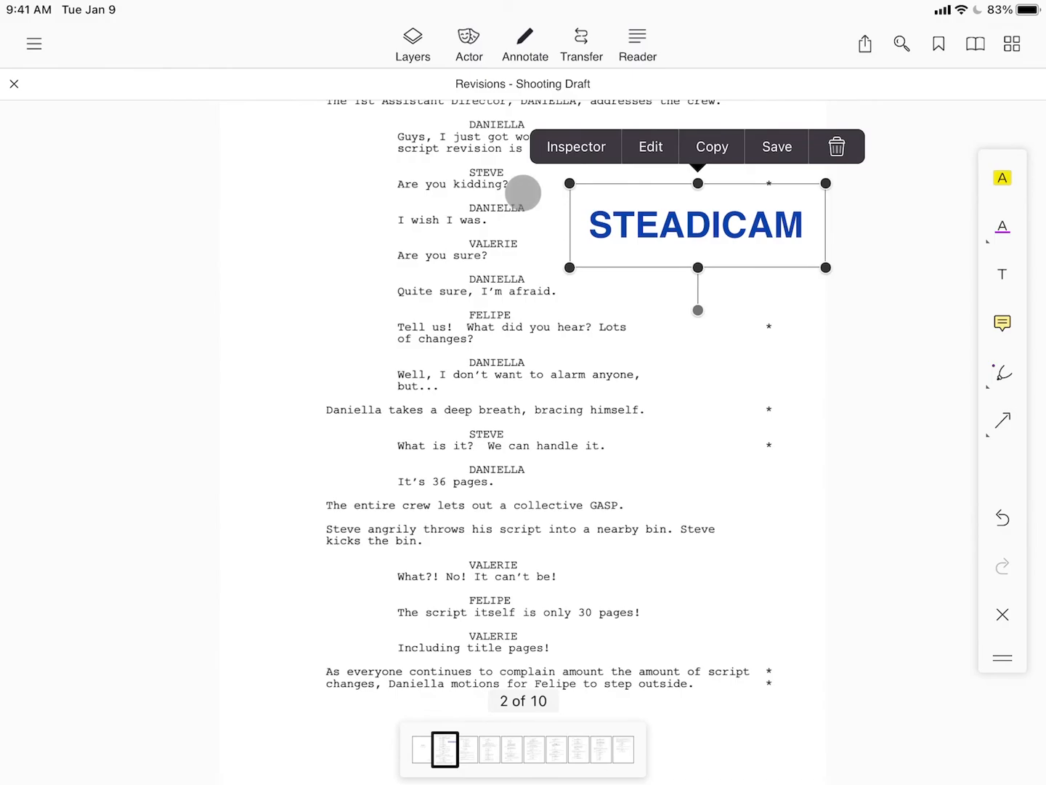